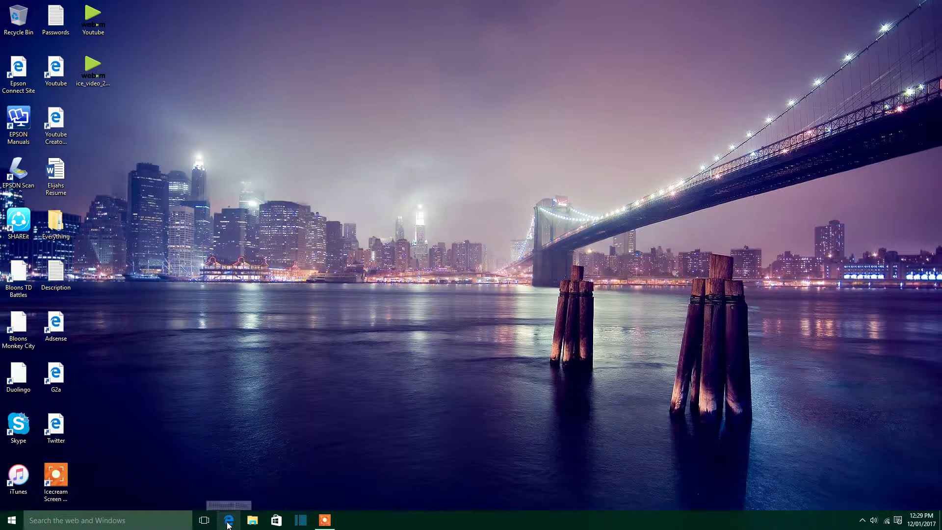
mouse_move(229, 520)
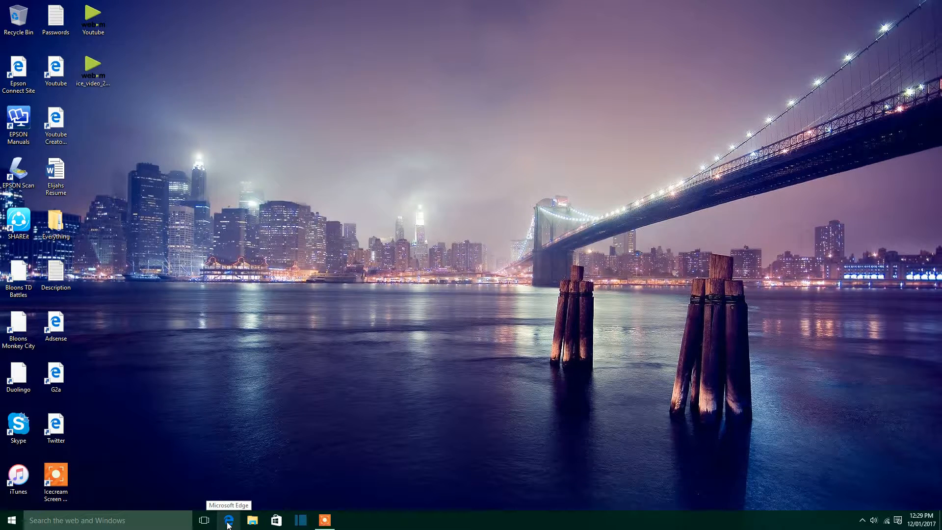
Launch Microsoft Edge from the desktop, landing on the YouTube home page
click(229, 520)
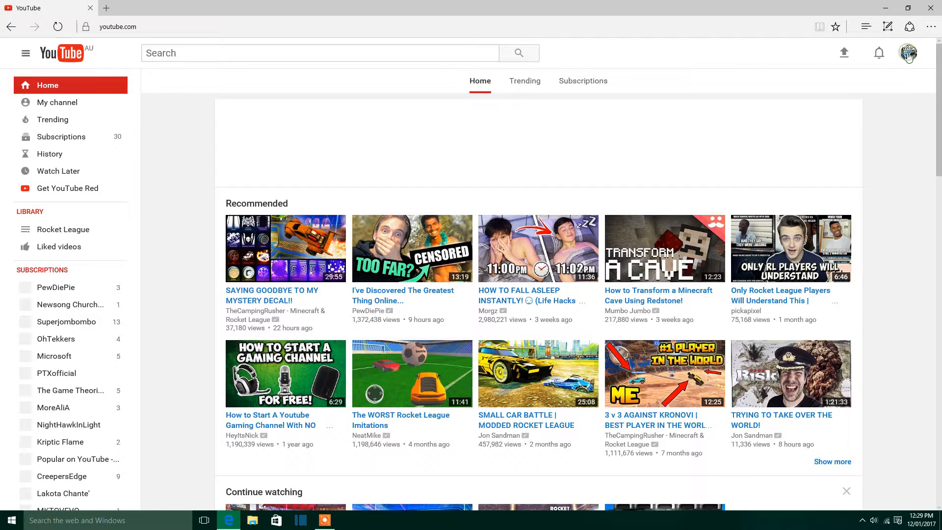
Go from the account avatar menu to the channel's Creator Studio dashboard
click(909, 53)
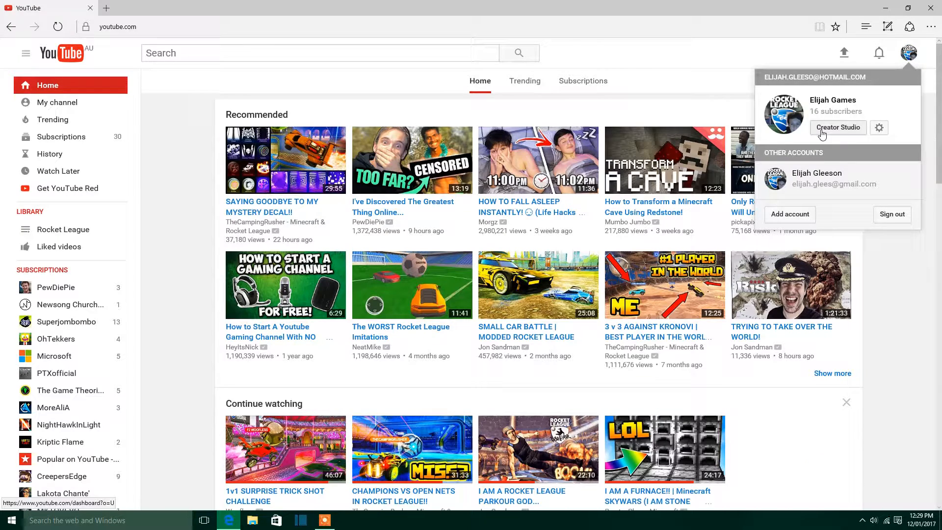
click(837, 128)
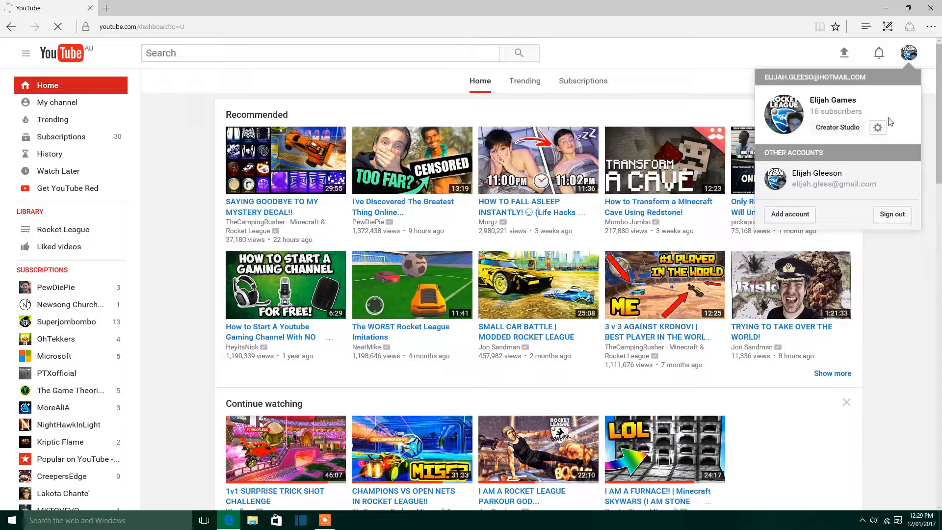
click(836, 128)
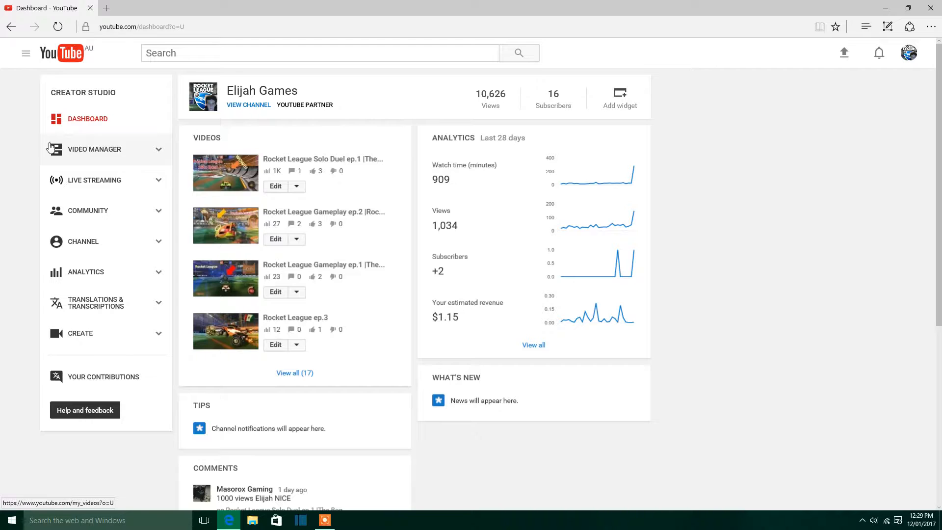
Show the uploaded videos list in Video Manager
click(94, 149)
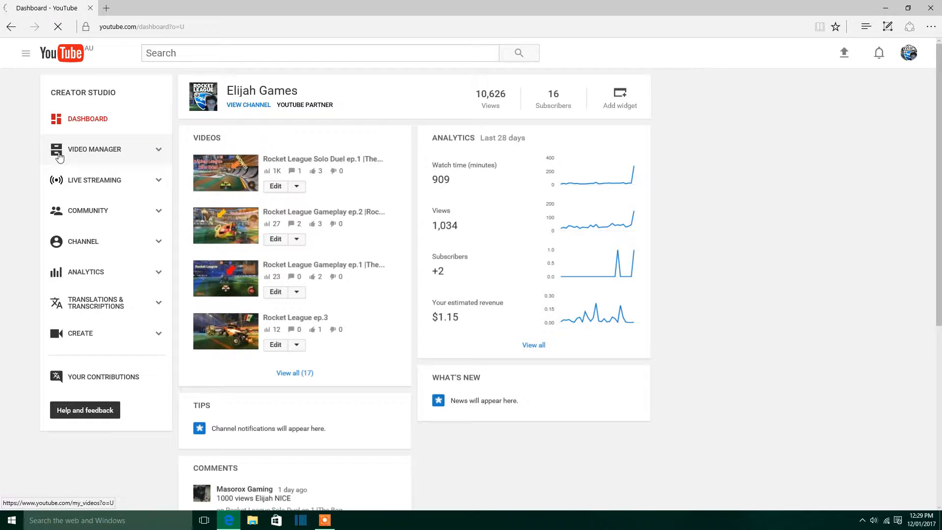
click(94, 149)
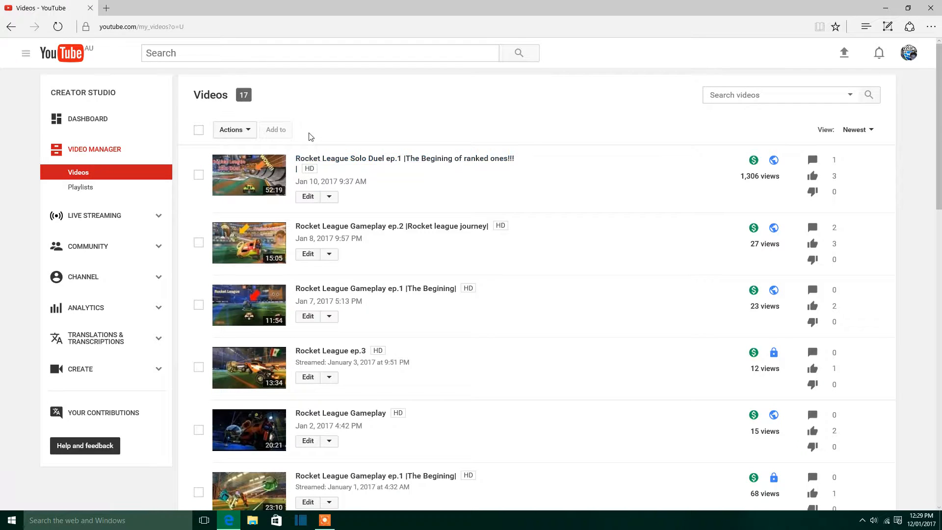
scroll(down, 3)
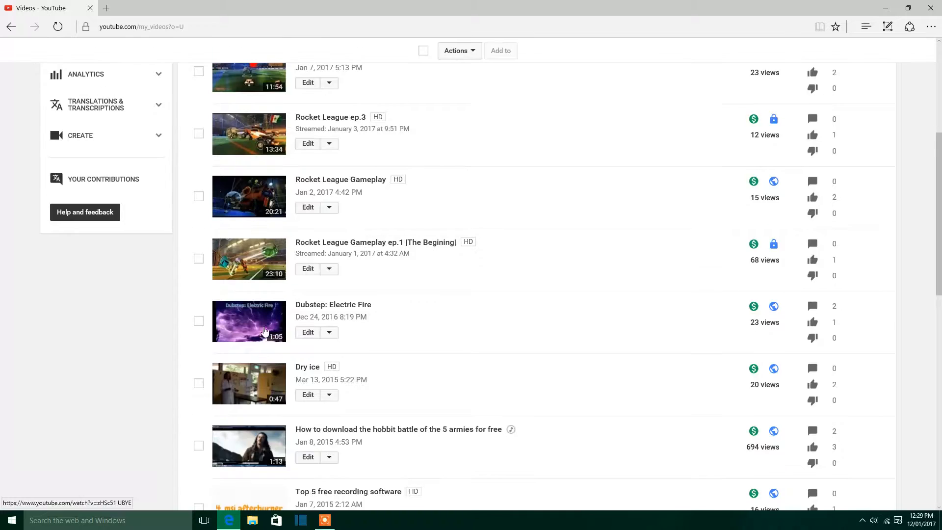
scroll(up, 3)
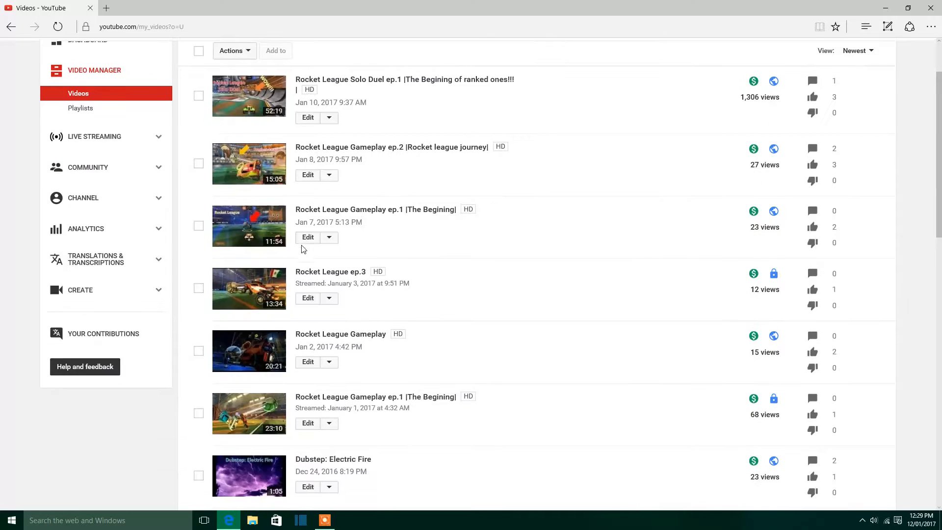
scroll(up, 3)
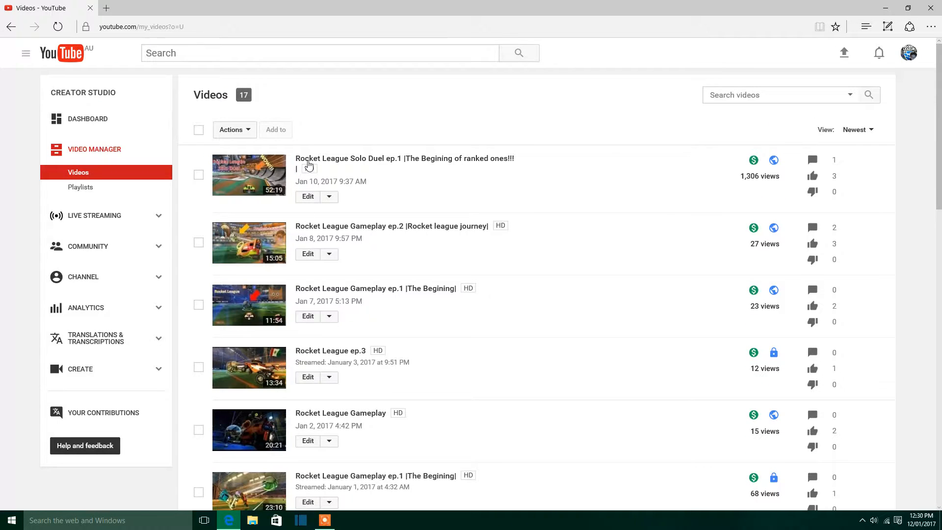
Start editing the 'Rocket League Solo Duel ep.1' video
click(307, 196)
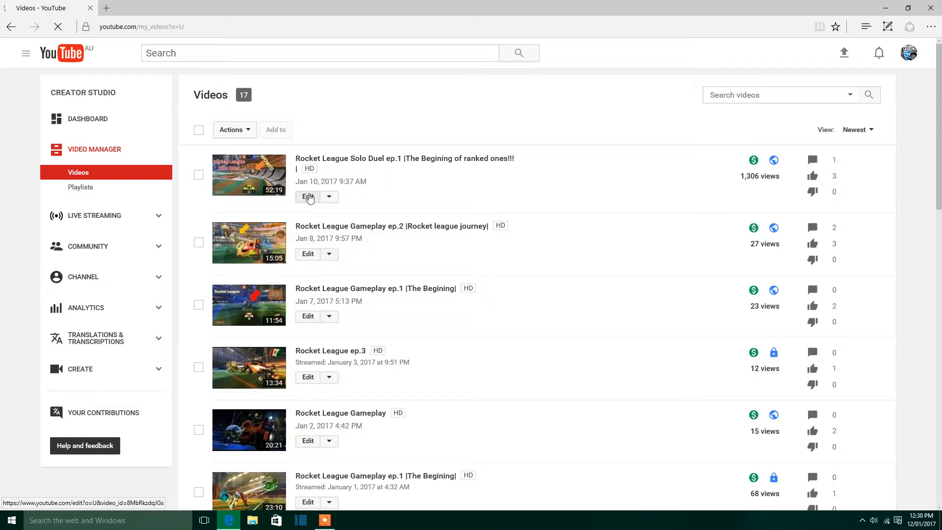
click(307, 196)
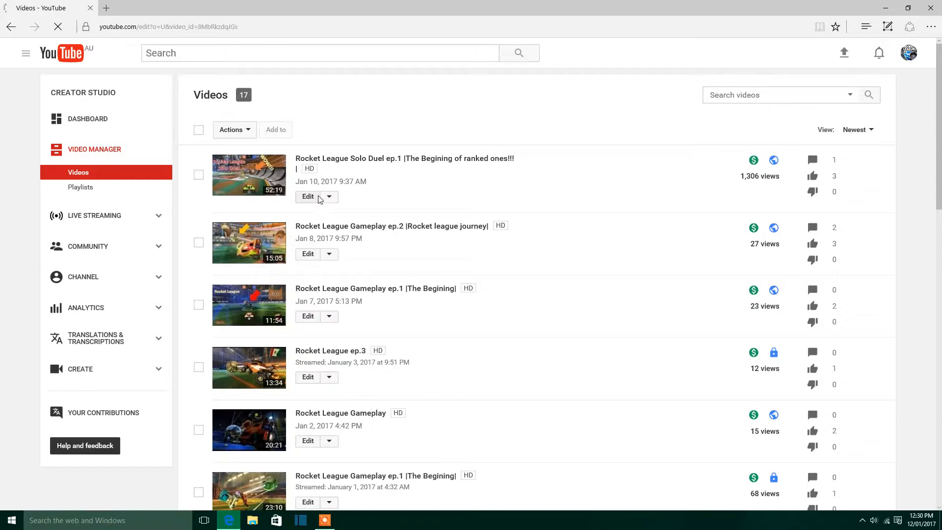
click(307, 196)
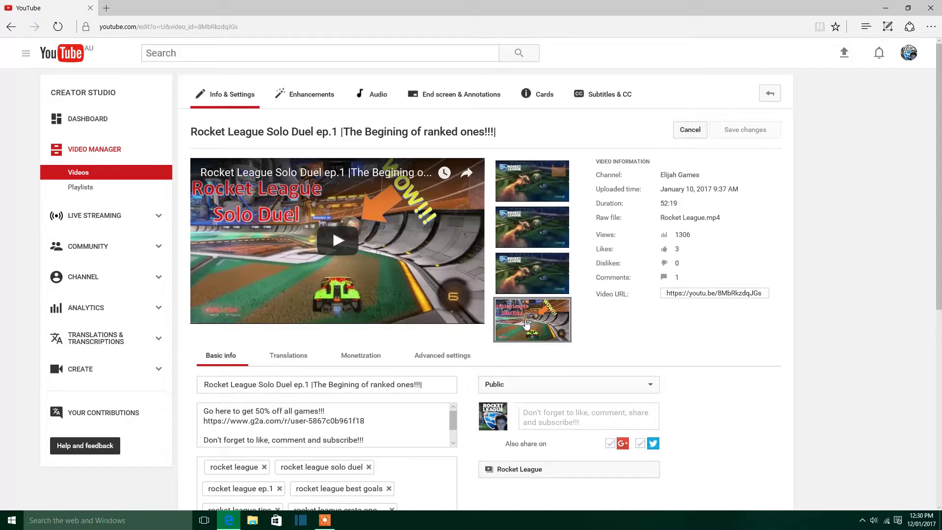
mouse_move(530, 319)
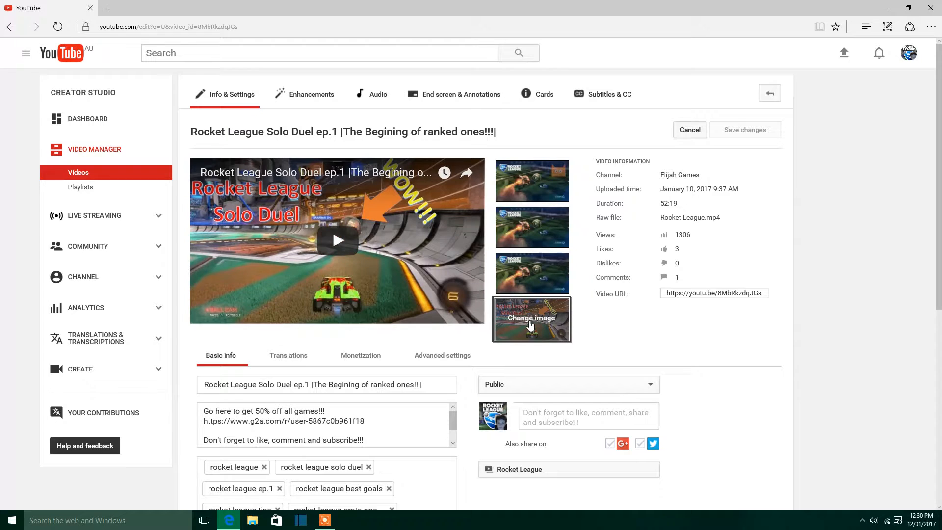
mouse_move(531, 319)
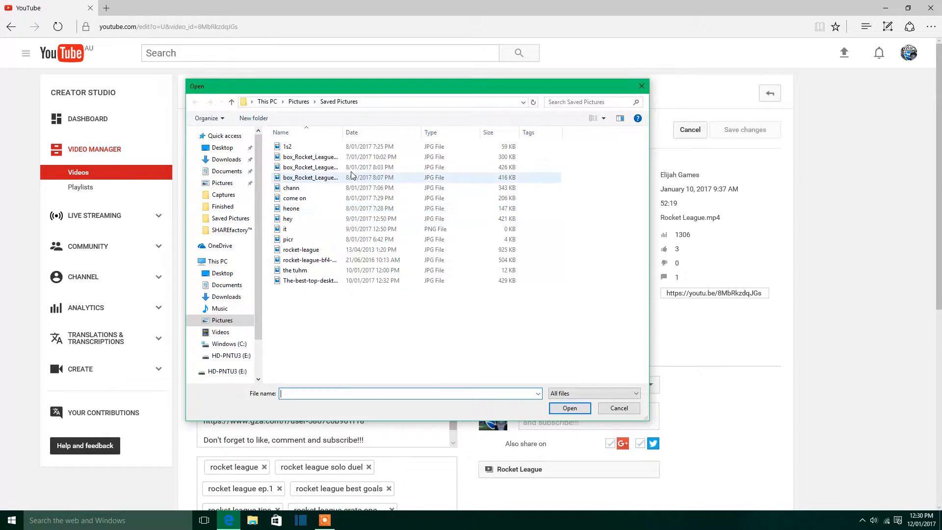
Close the Open file dialog without choosing a thumbnail image
click(292, 187)
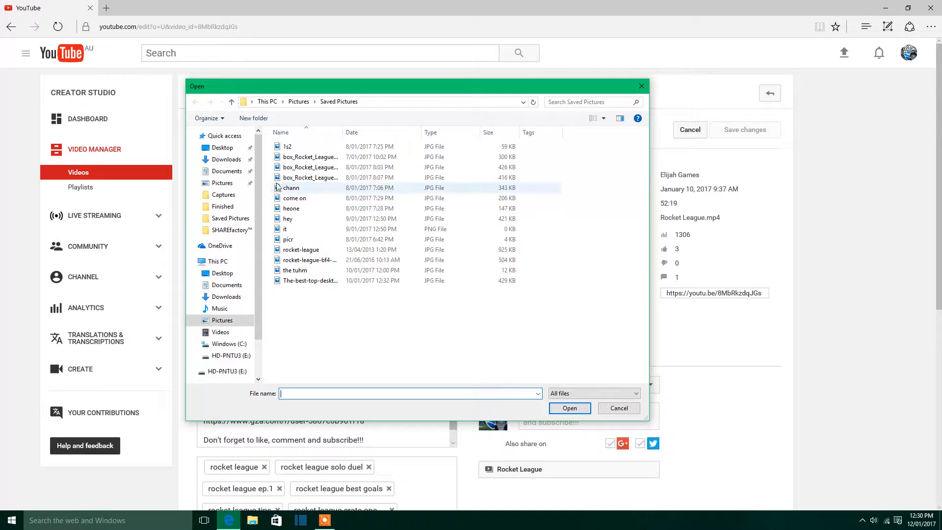
mouse_move(444, 430)
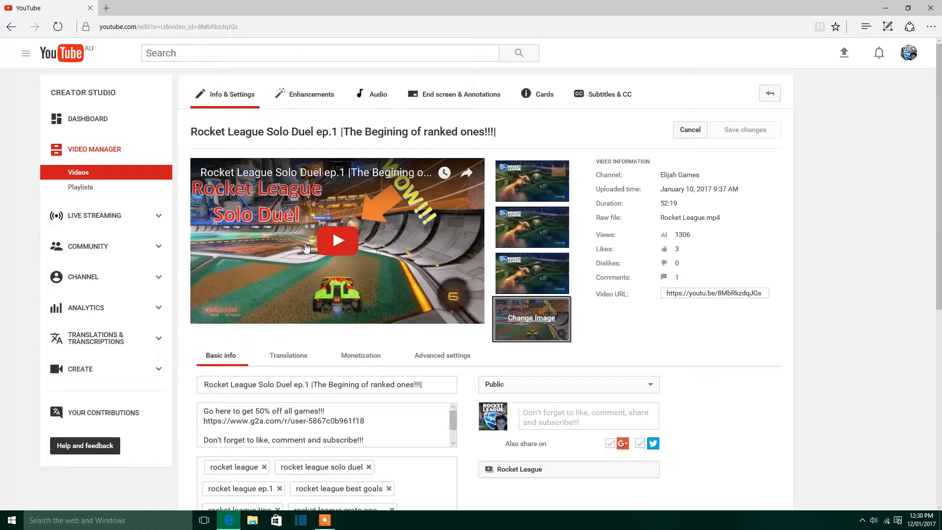
mouse_move(745, 130)
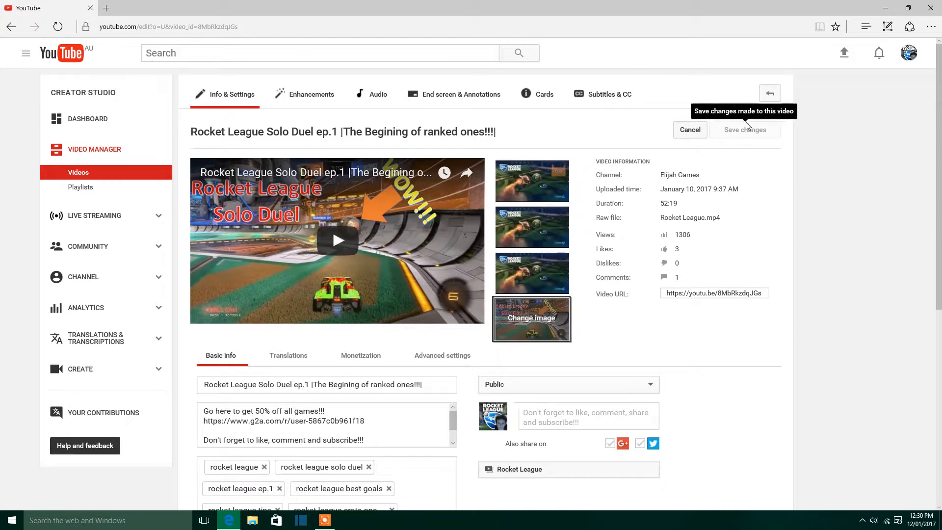
mouse_move(736, 141)
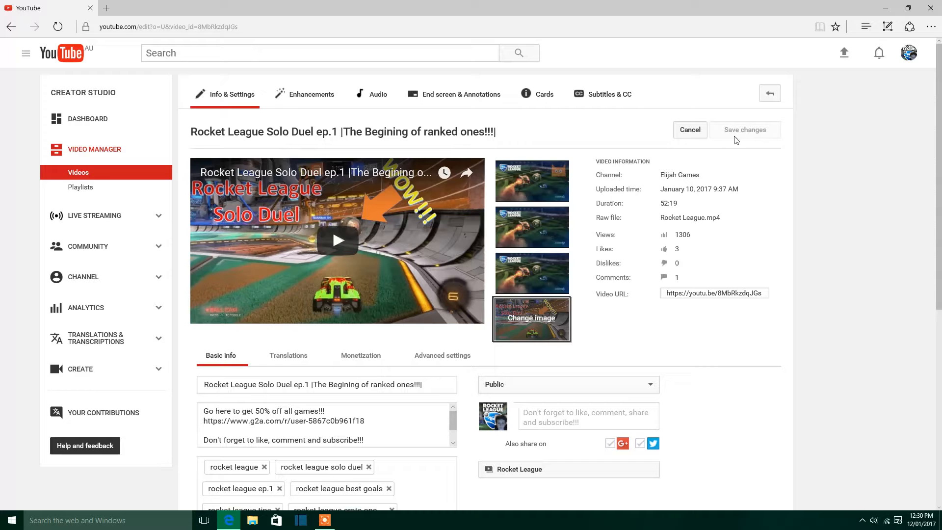
scroll(down, 3)
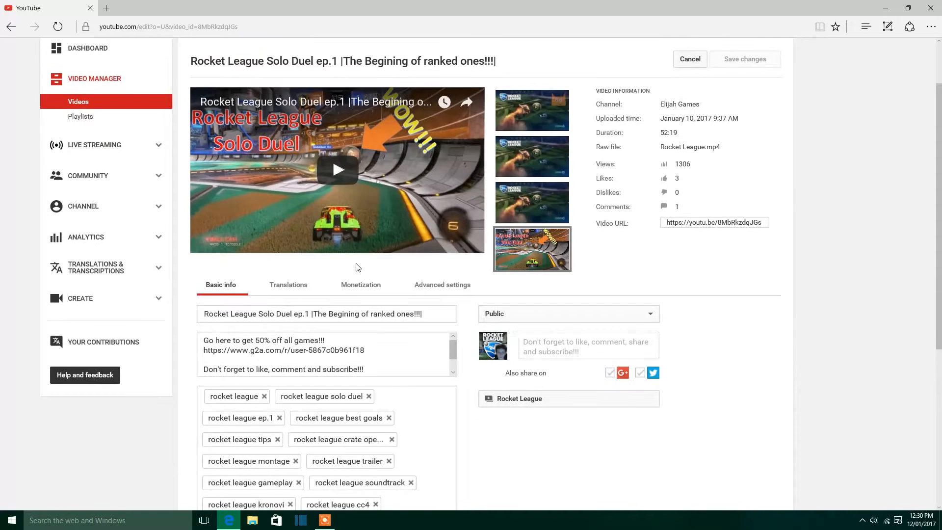
mouse_move(82, 206)
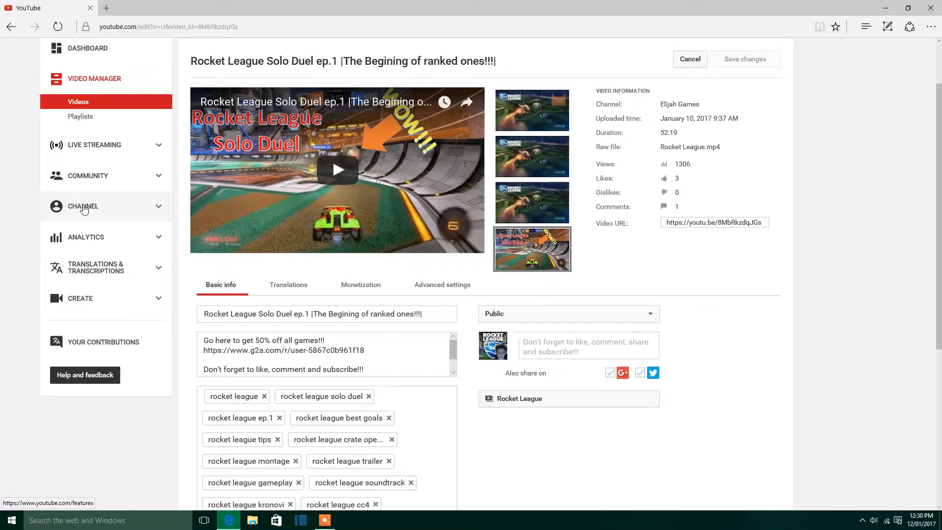
Review the channel's Status and features page confirming Custom thumbnails and Monetization are Enabled
click(82, 206)
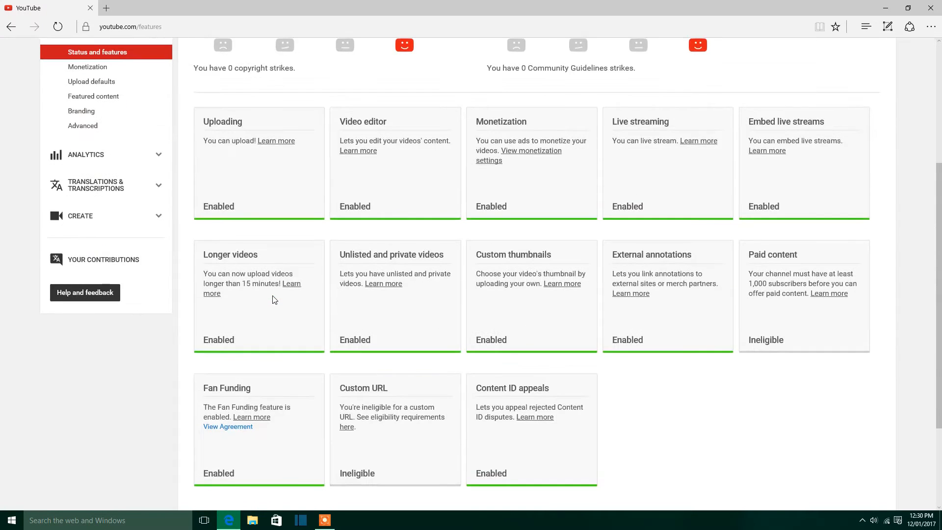
mouse_move(499, 227)
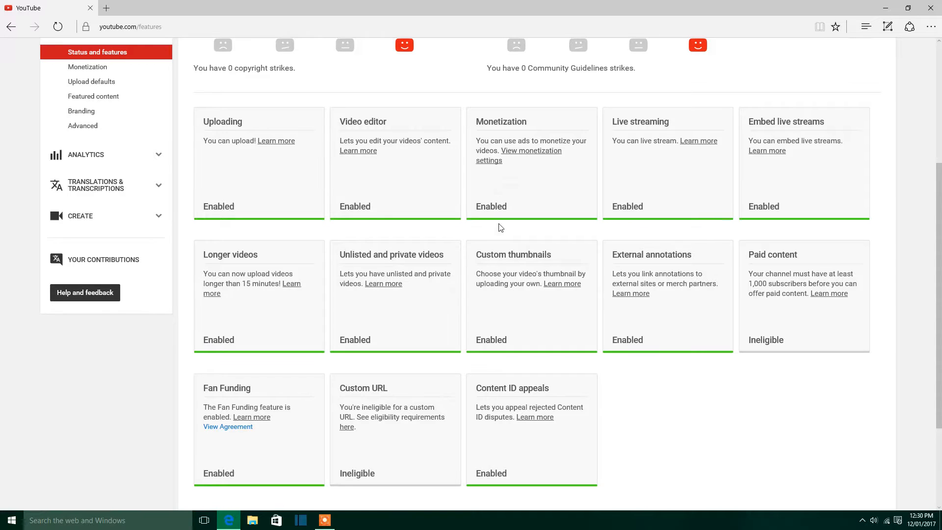
double_click(490, 206)
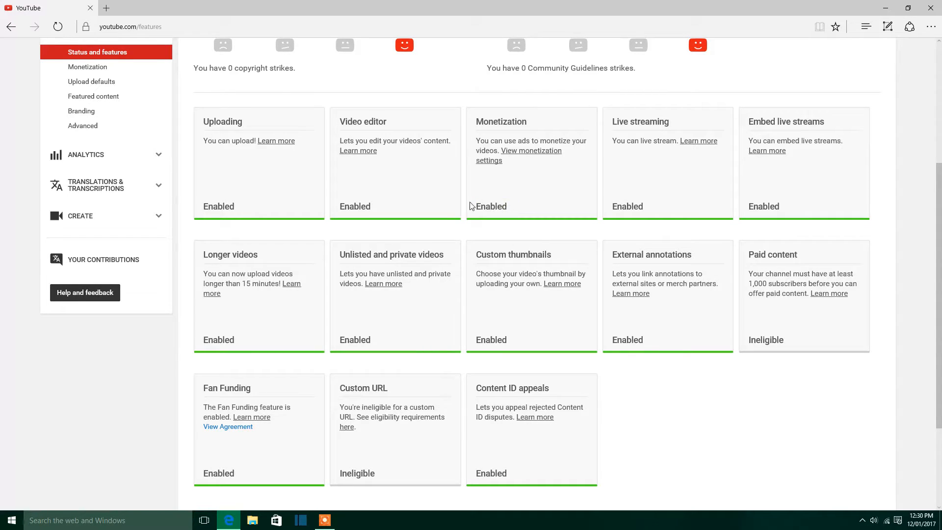
mouse_move(490, 206)
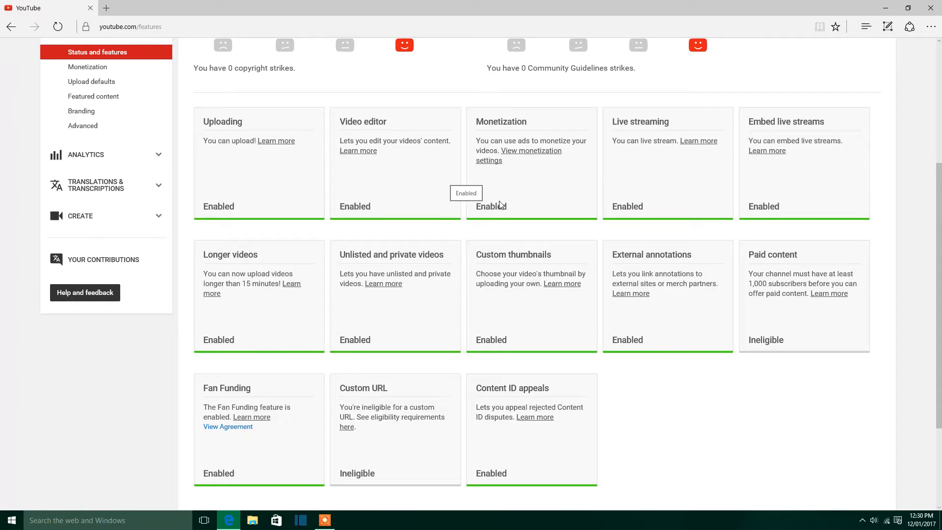
mouse_move(491, 201)
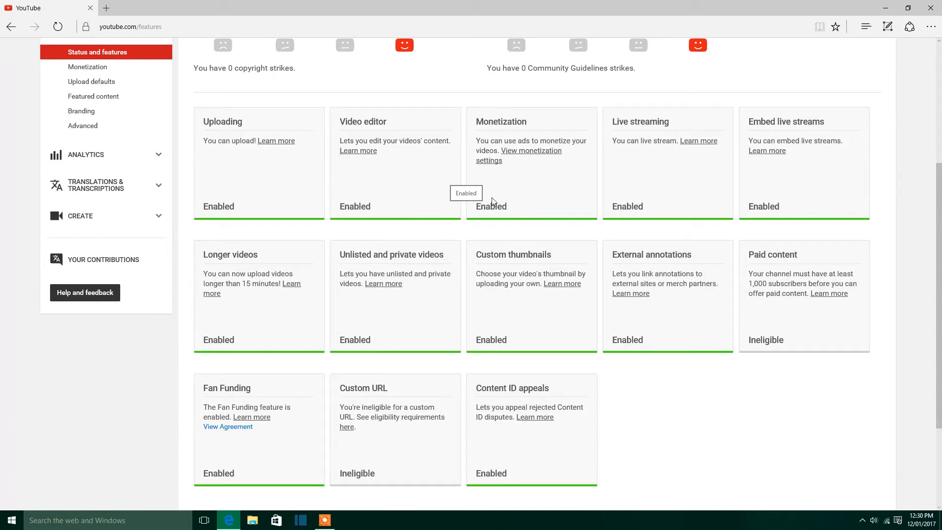
double_click(491, 207)
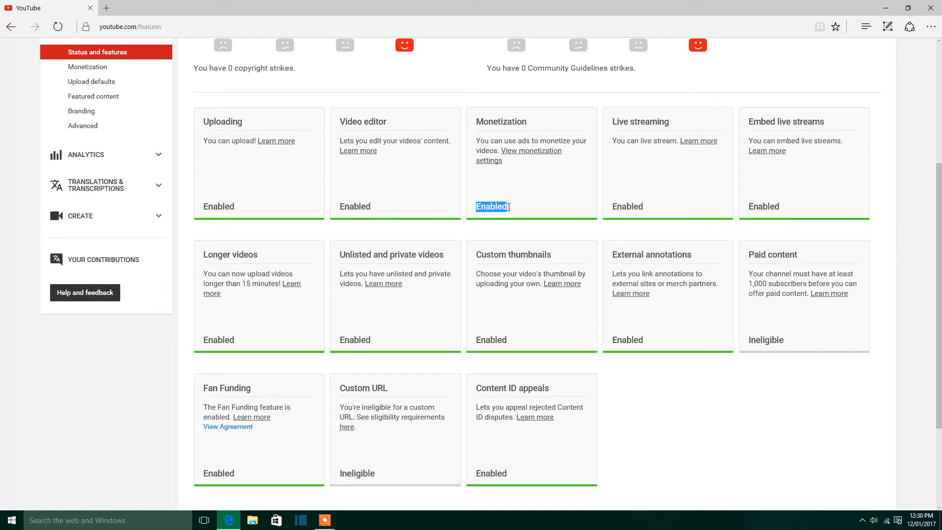
scroll(up, 3)
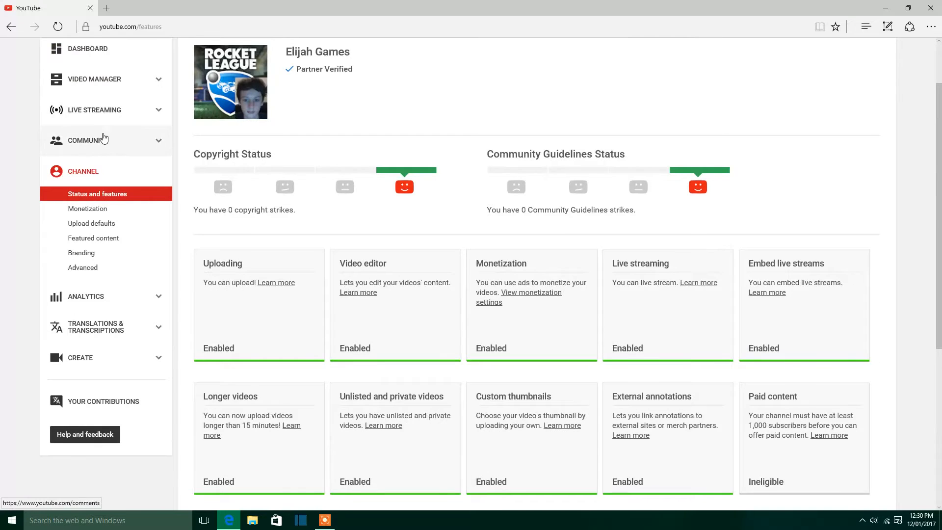
mouse_move(530, 314)
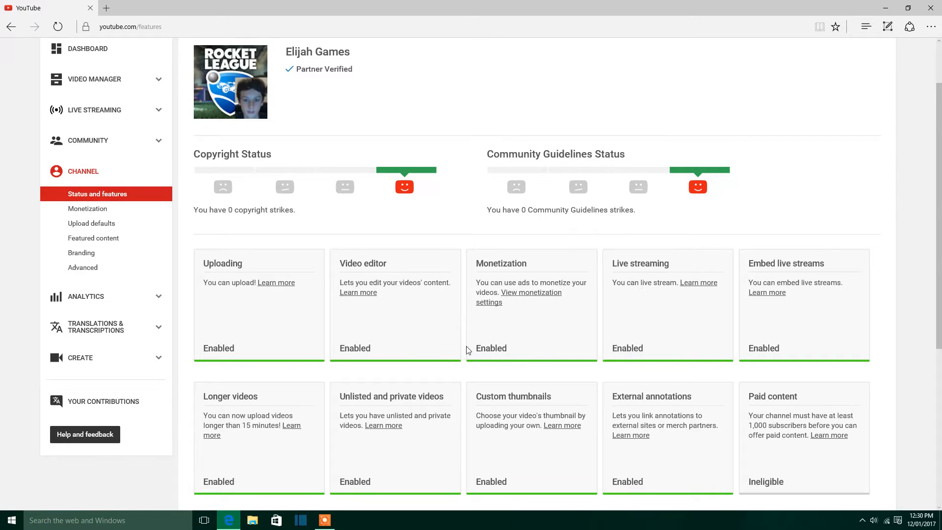
mouse_move(295, 521)
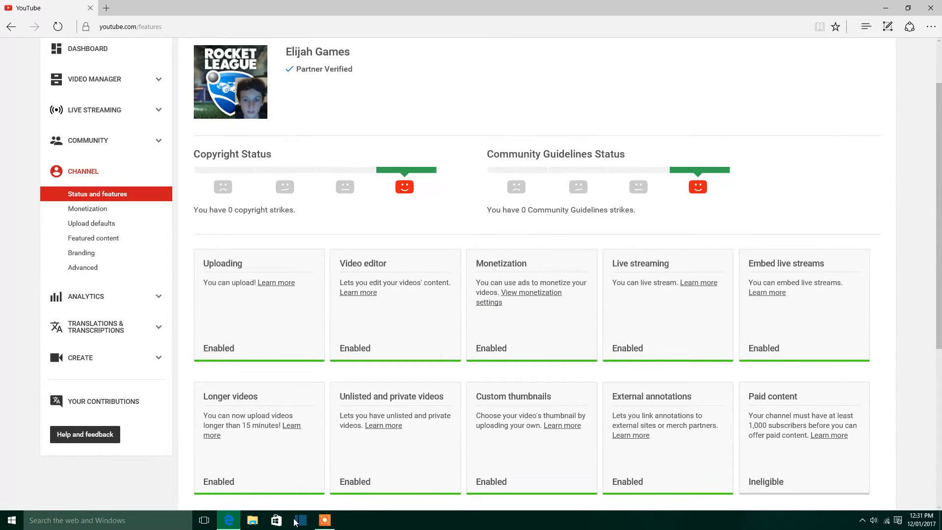
click(324, 520)
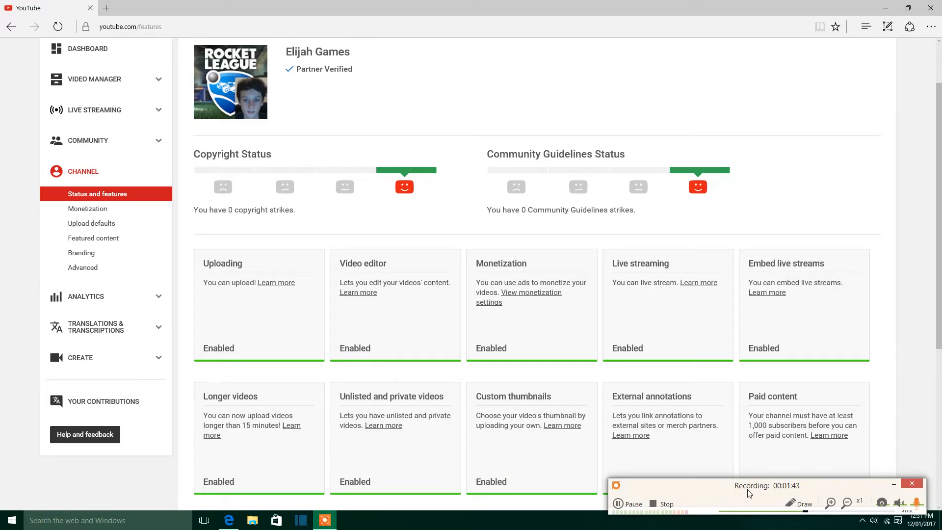